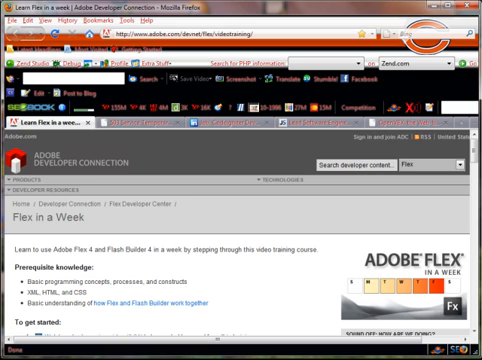
Scroll the Flex in a Week page down to the offline-viewing section recommending Adobe Media Player
scroll("down", 3)
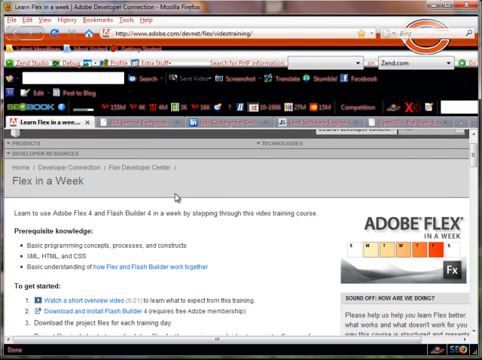
mouse_move(264, 218)
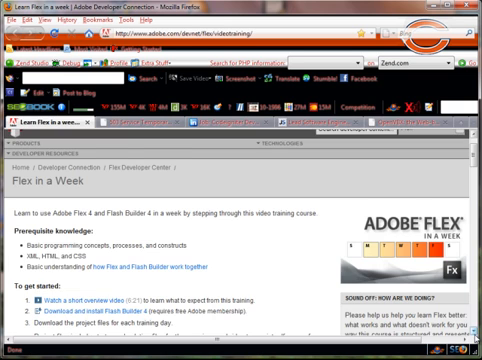
scroll("down", 3)
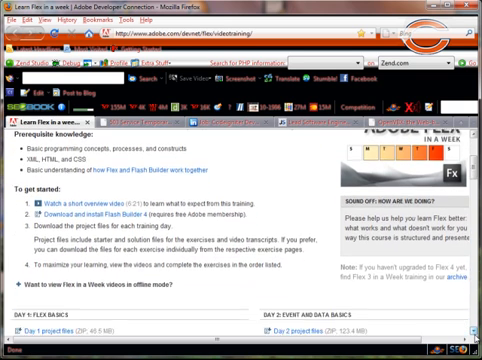
scroll("down", 3)
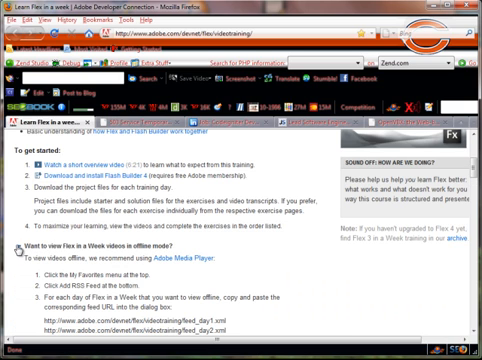
scroll("down", 3)
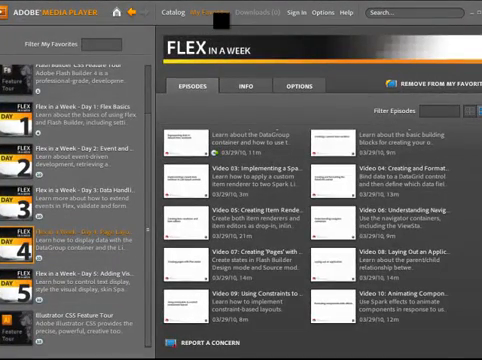
Show My Favorites, where the subscribed Flex in a Week Day feeds are listed
left_click(212, 12)
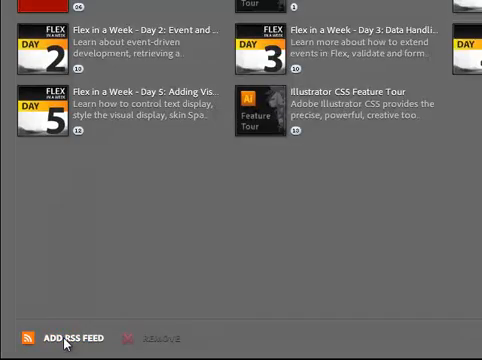
left_click(52, 336)
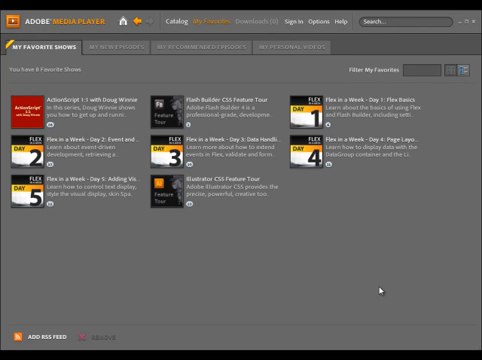
mouse_move(312, 200)
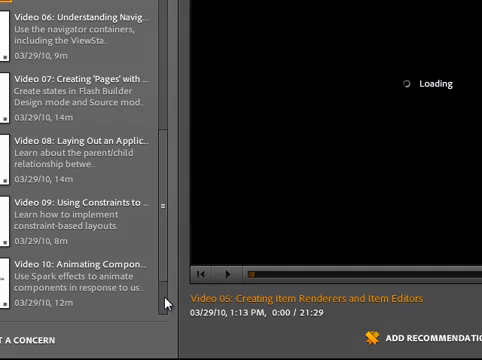
Start the navigation containers lesson and queue the day's episodes for download
left_click(76, 30)
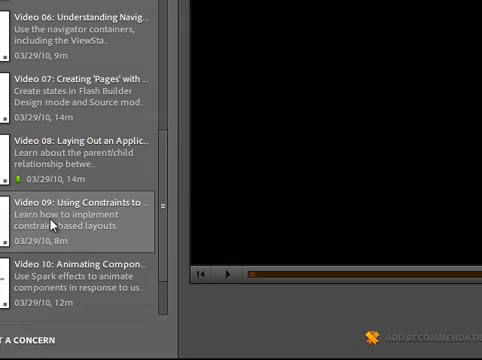
left_click(226, 276)
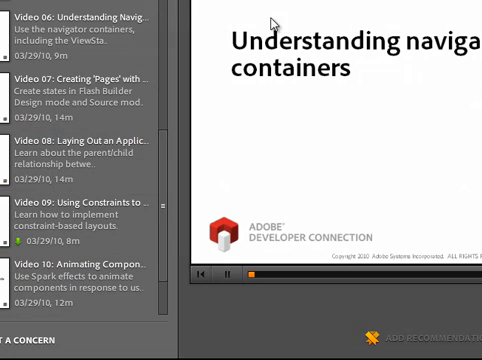
left_click(228, 276)
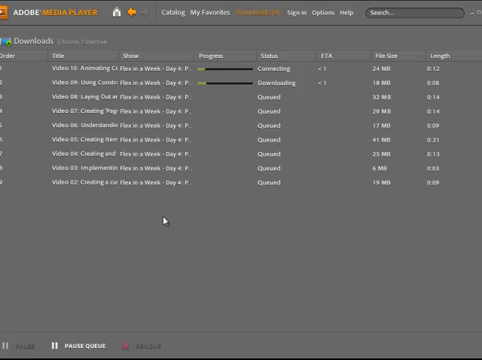
Leave Downloads and return to the Flex in a Week show's episode list
left_click(200, 14)
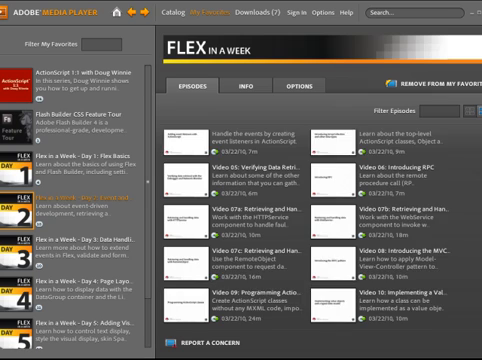
scroll("up", 3)
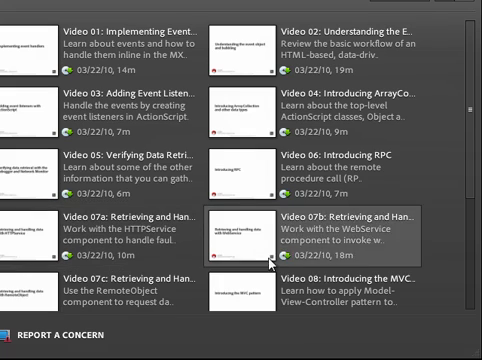
scroll("down", 3)
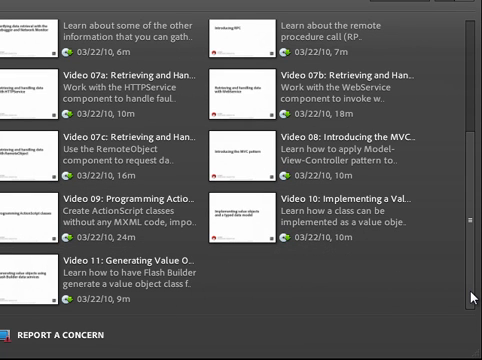